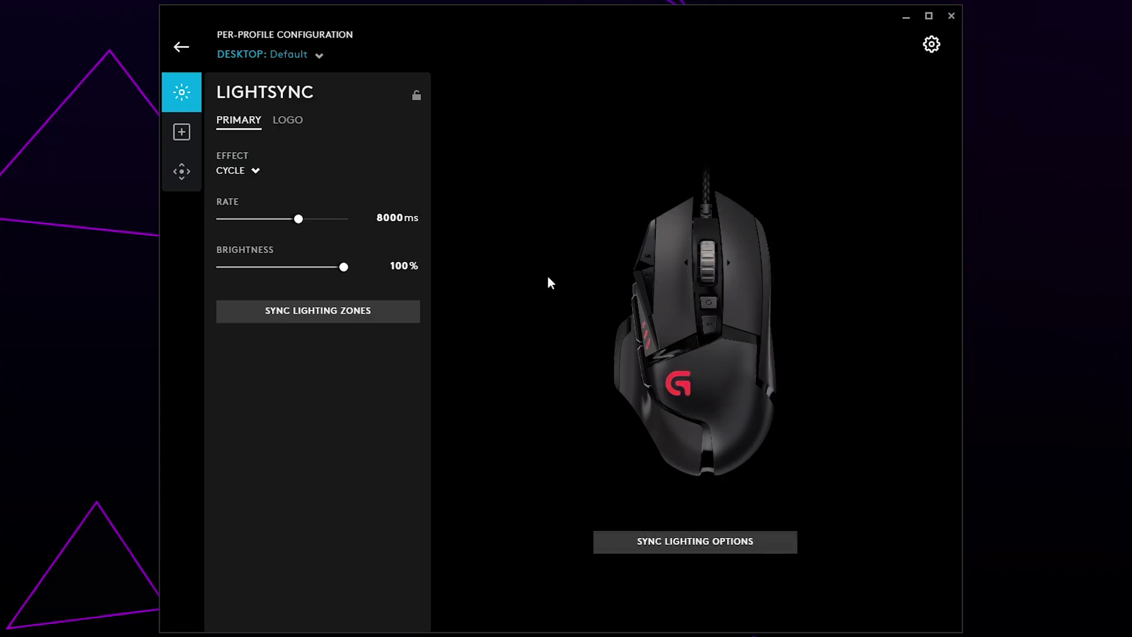
mouse_move(182, 133)
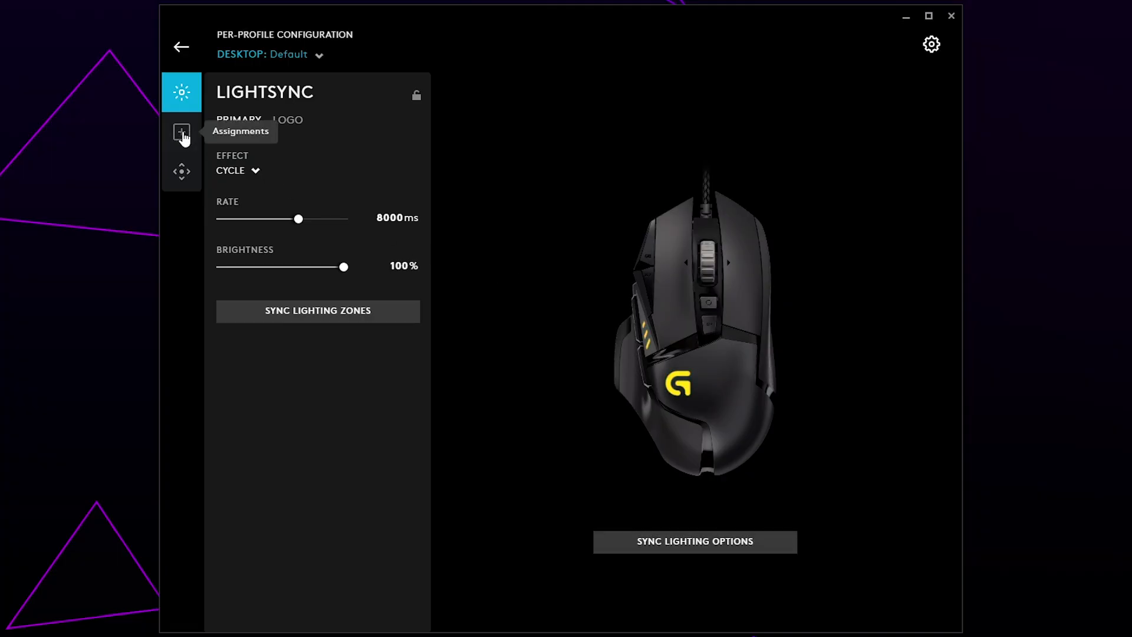
Browse the Assignments KEYS and ACTIONS lists for the G502, then filter the key list by 'D'
click(181, 131)
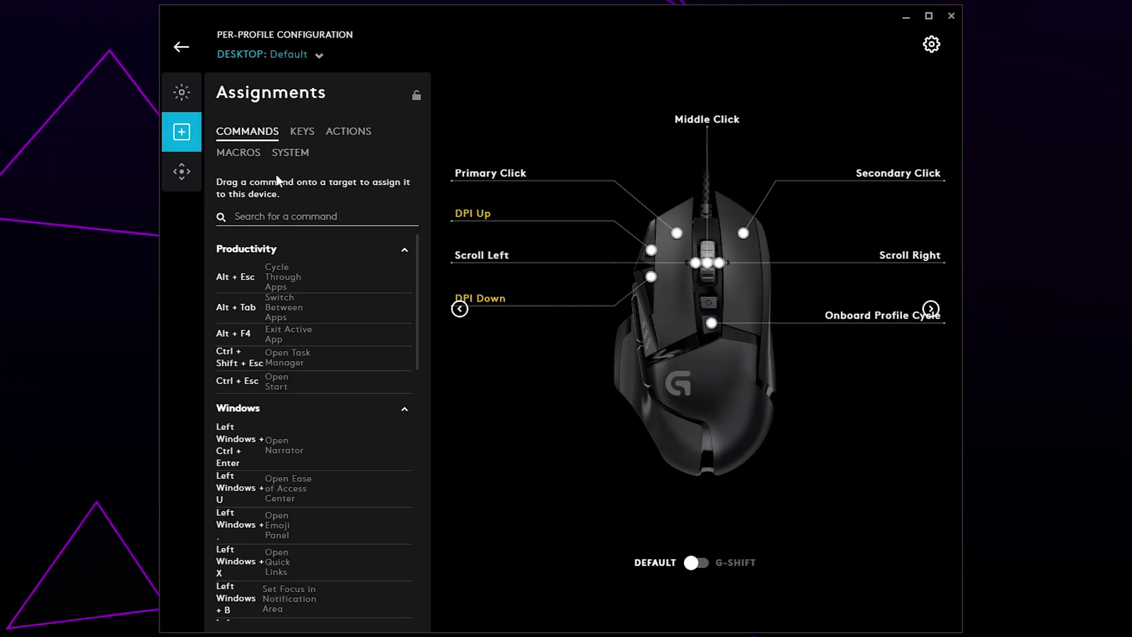
mouse_move(303, 137)
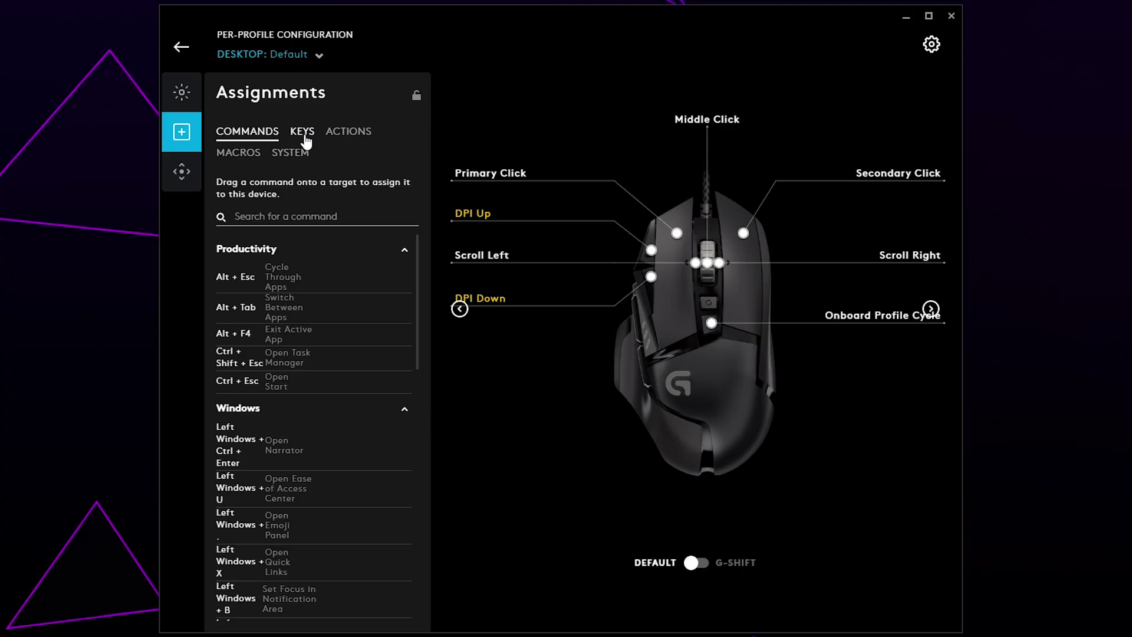
mouse_move(296, 157)
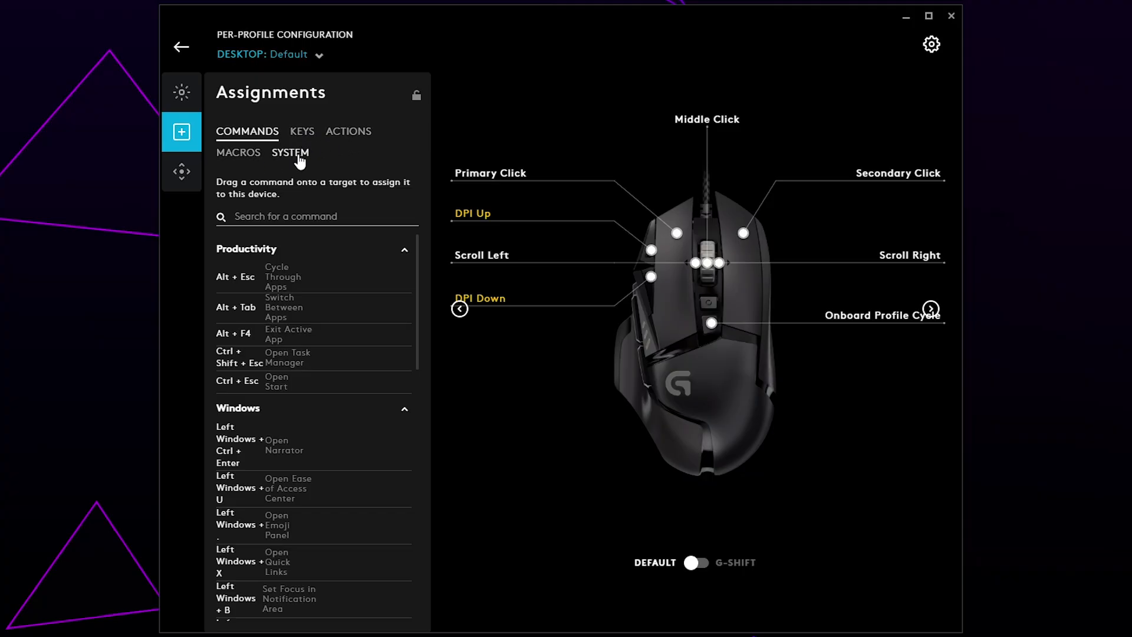
mouse_move(313, 147)
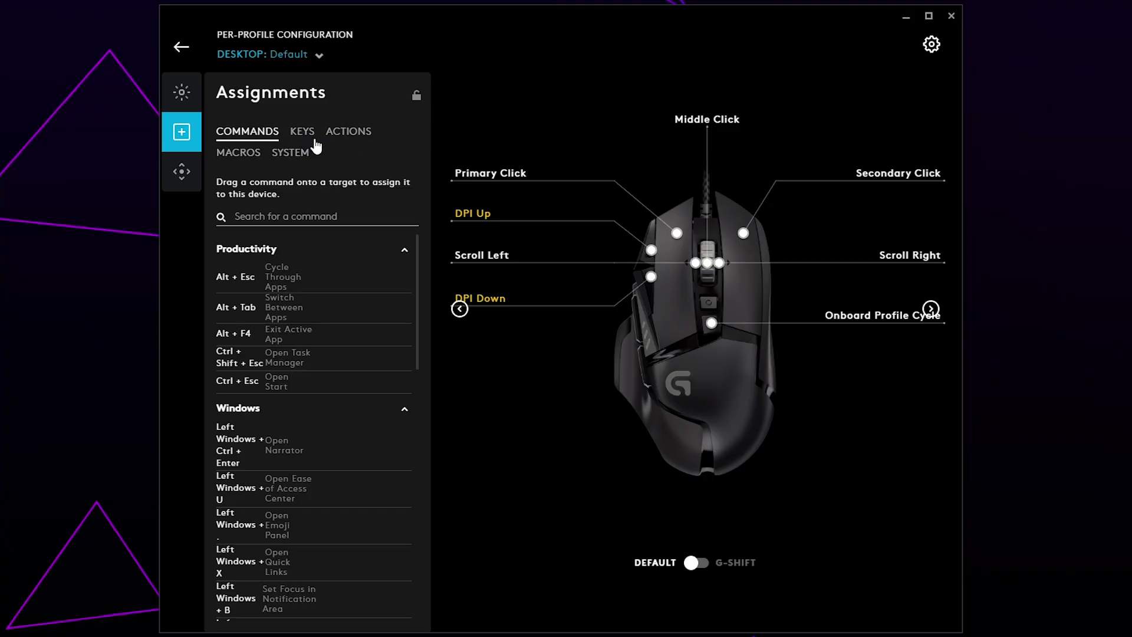
click(302, 131)
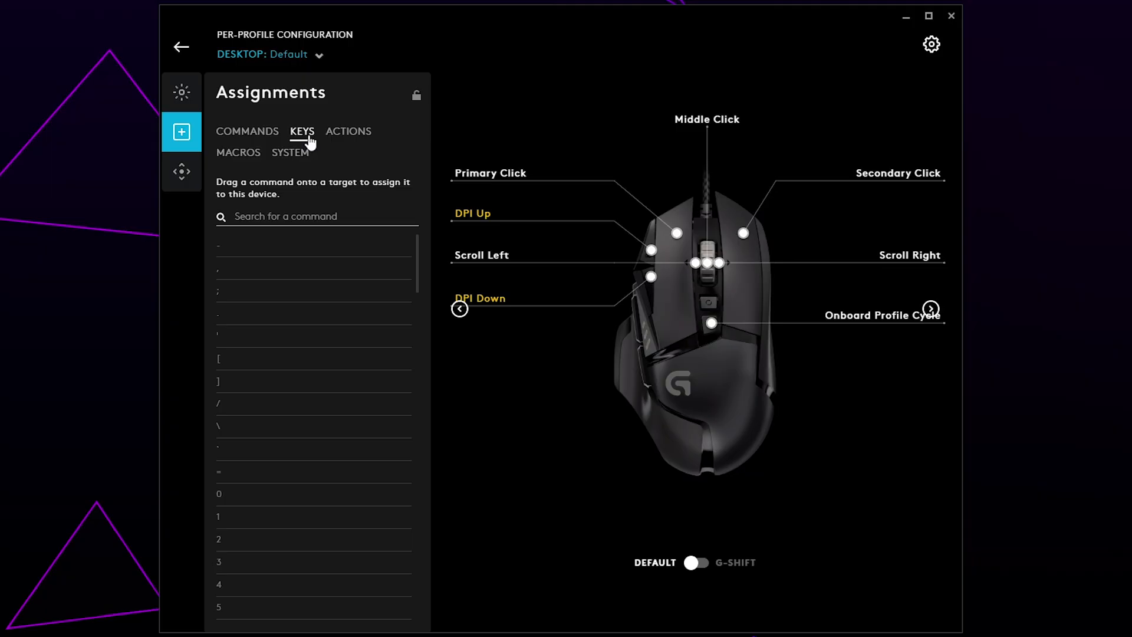
click(348, 131)
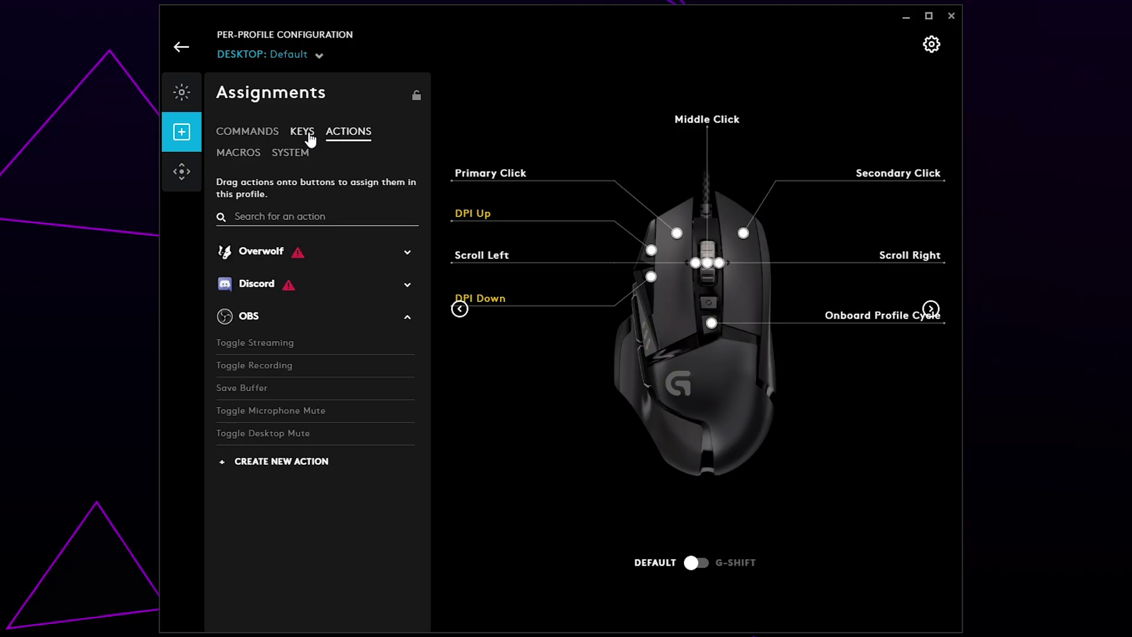
click(302, 131)
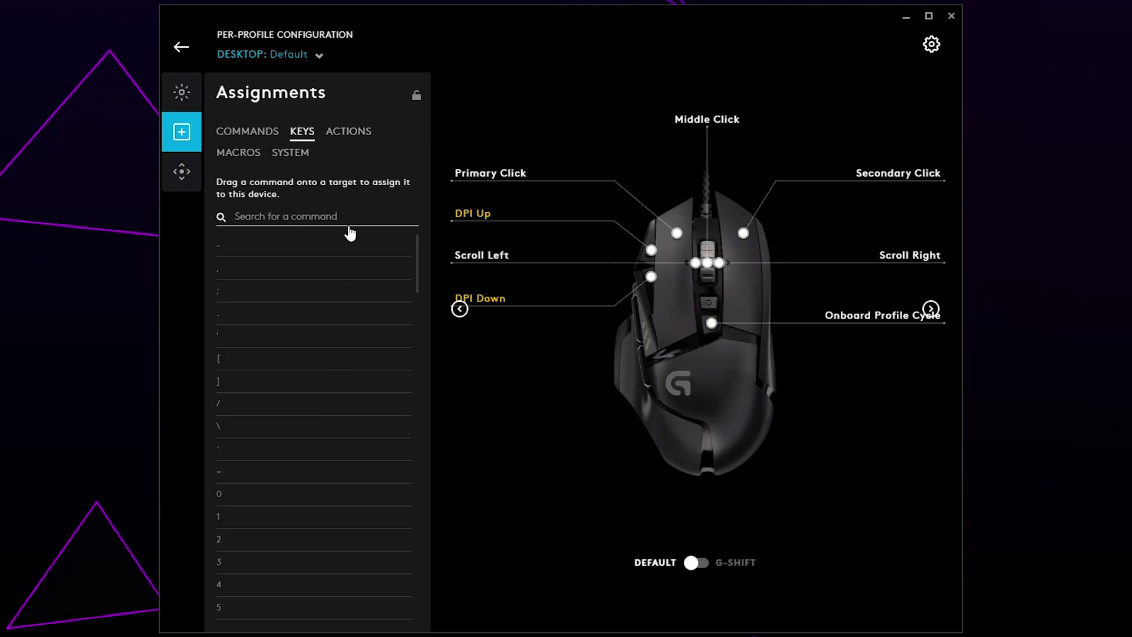
scroll(down, 3)
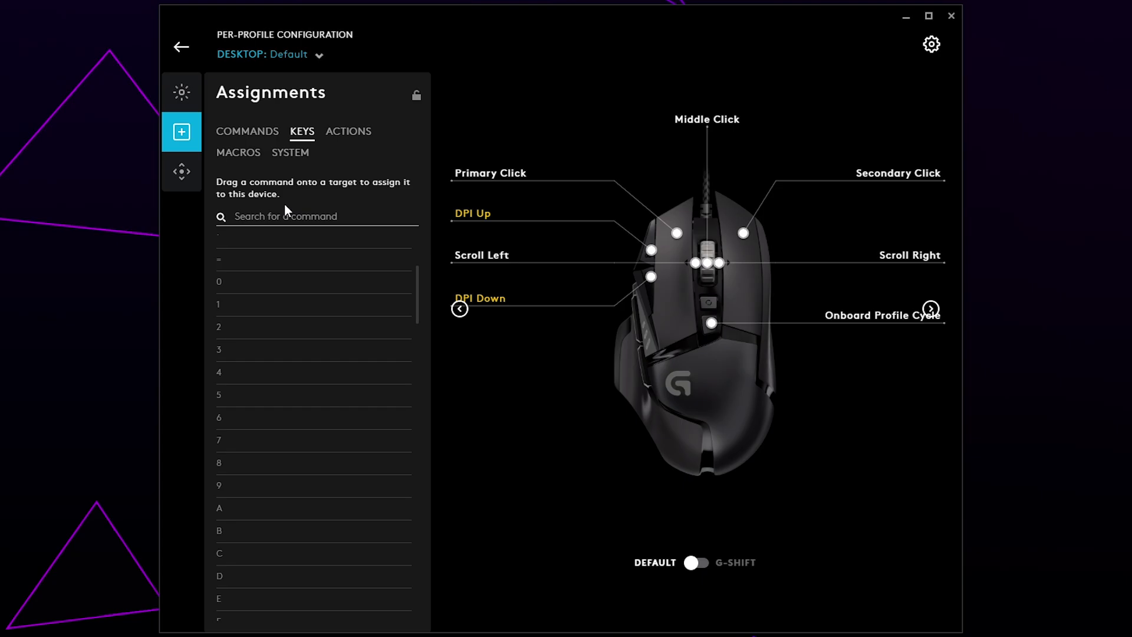
text(D)
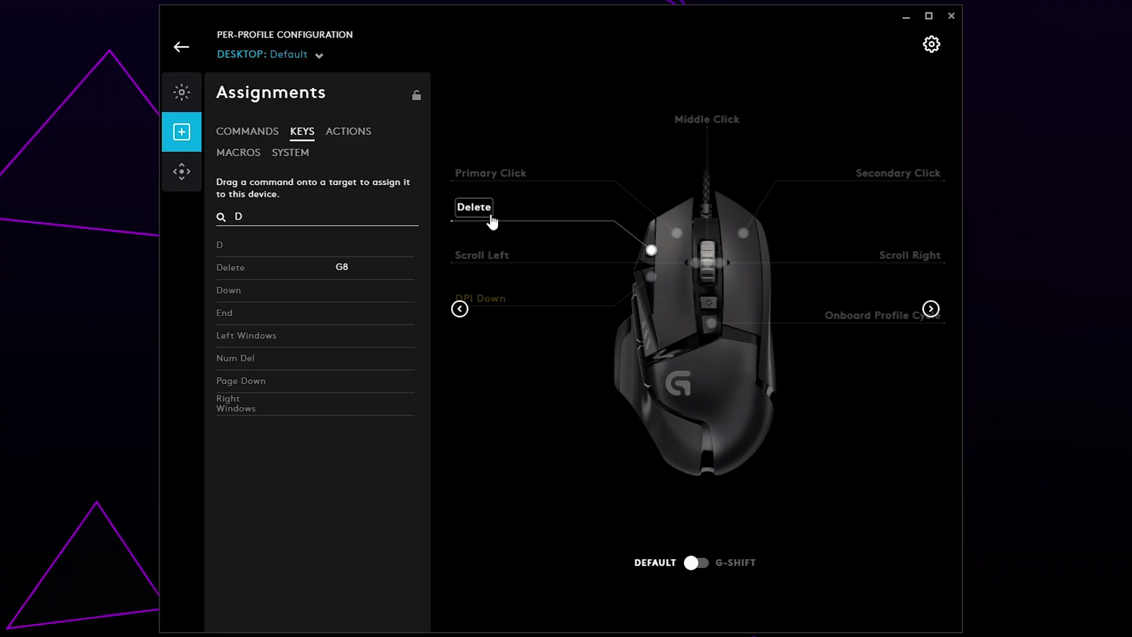
mouse_move(487, 220)
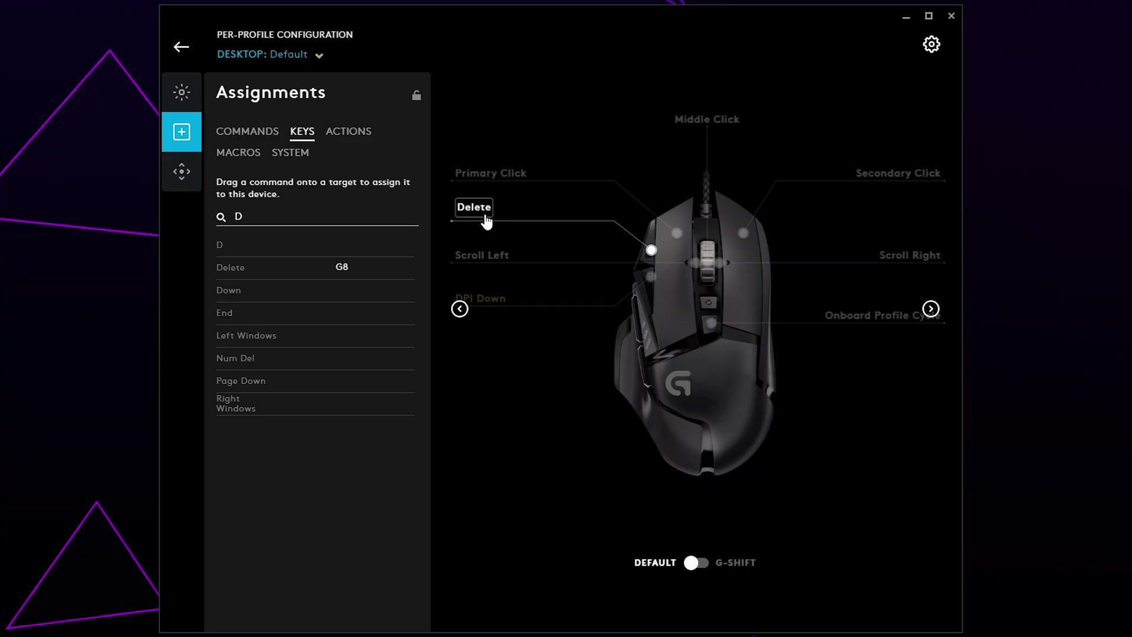
Show the USE DEFAULT / DISABLE options for the DPI Up button now mapped to Delete
click(474, 208)
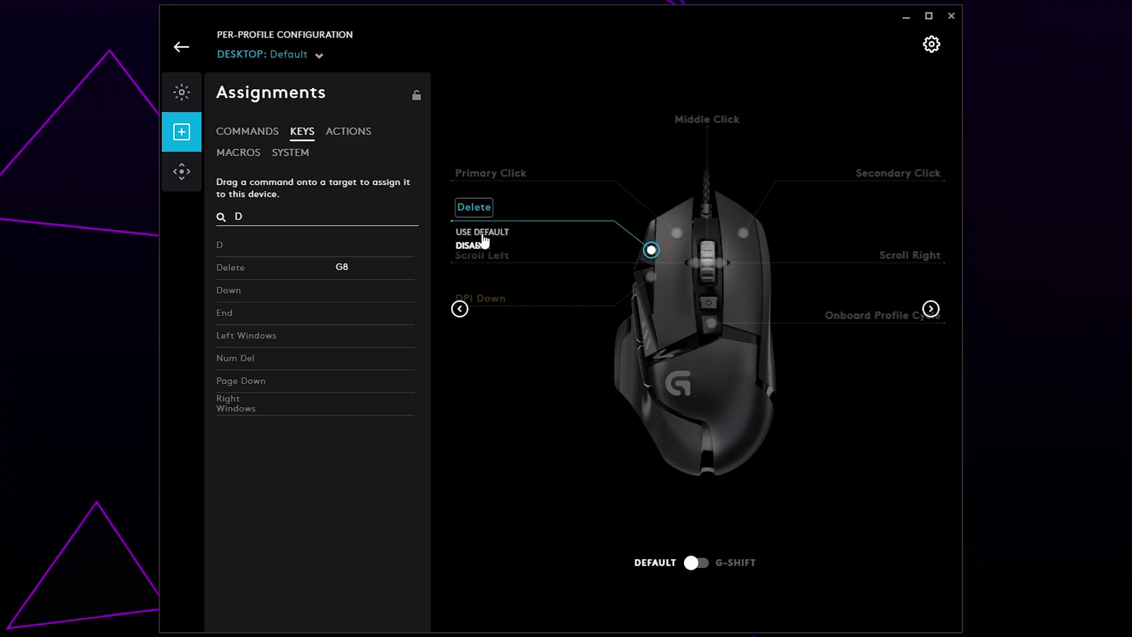